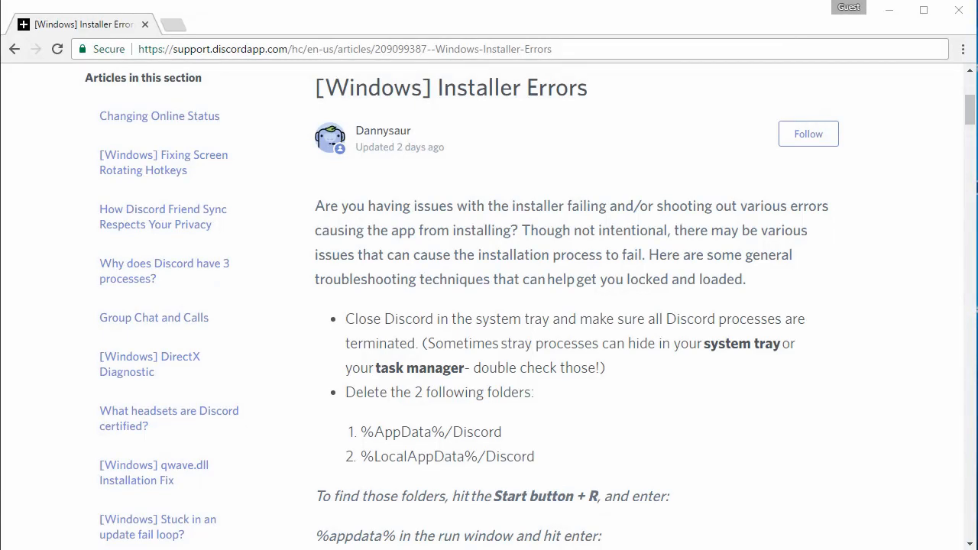
Step: End the Discord (32 bit) processes in Task Manager, then close it
scroll("up", 3)
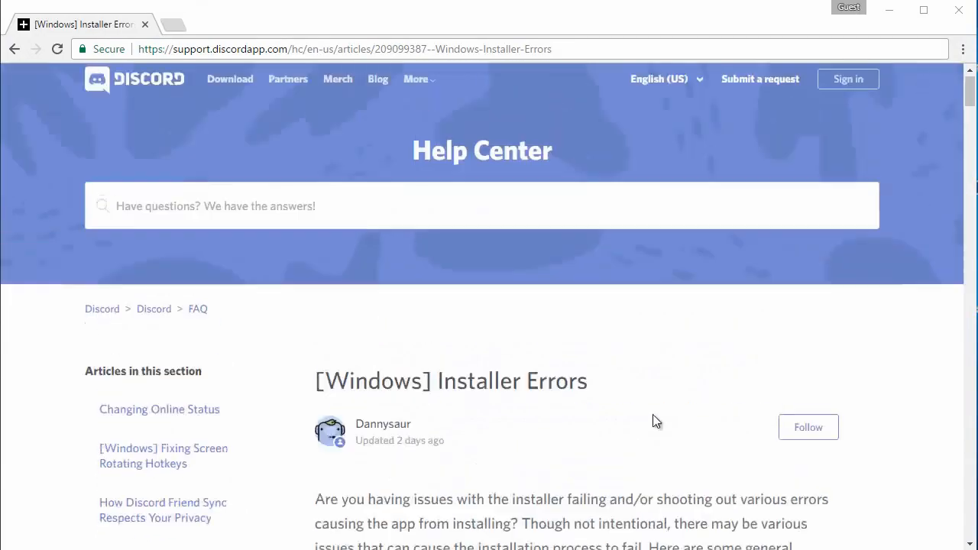
scroll("down", 3)
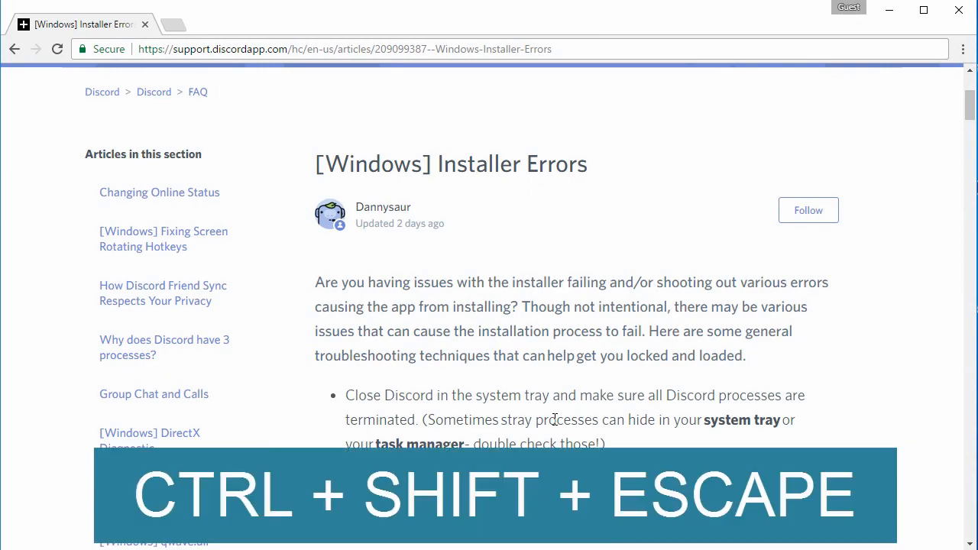
key("Ctrl+Shift+Escape")
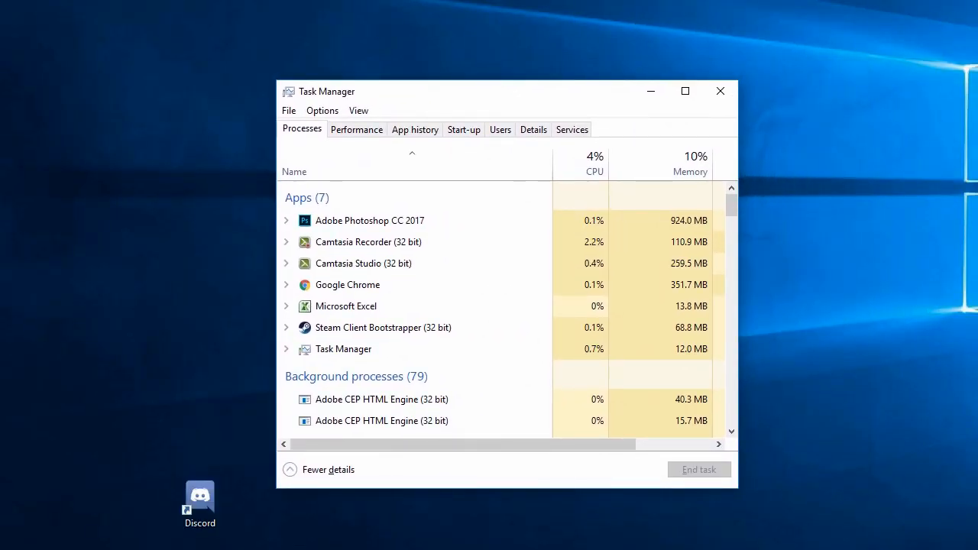
left_click(363, 263)
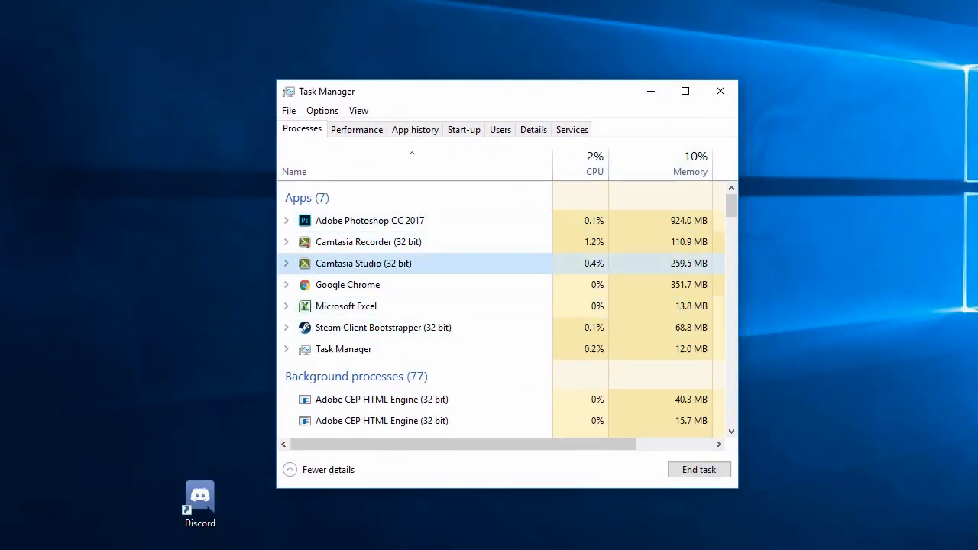
scroll("down", 3)
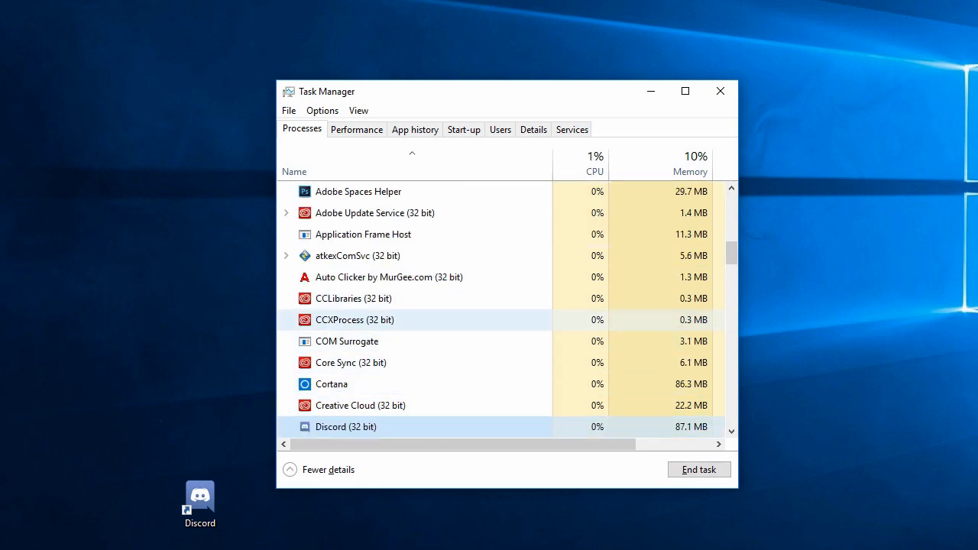
scroll("down", 3)
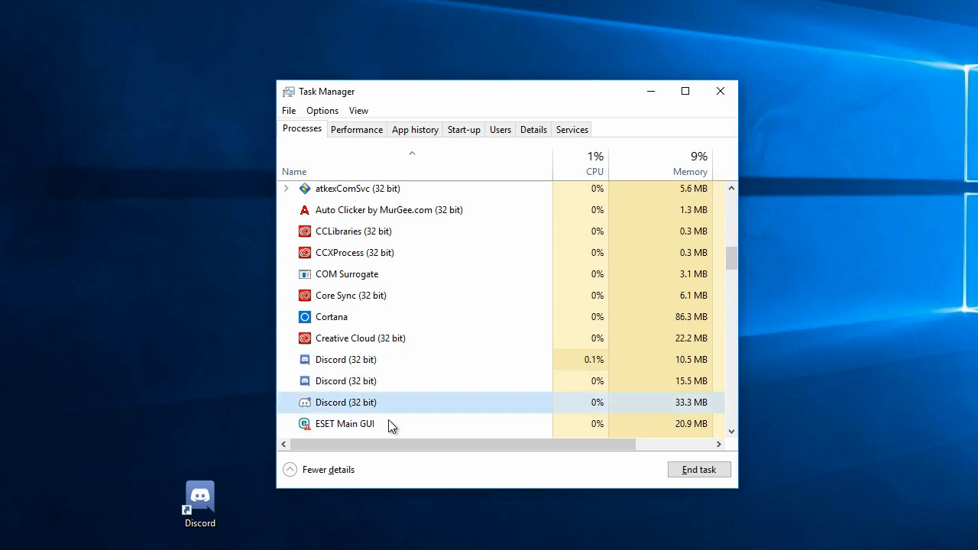
scroll("down", 3)
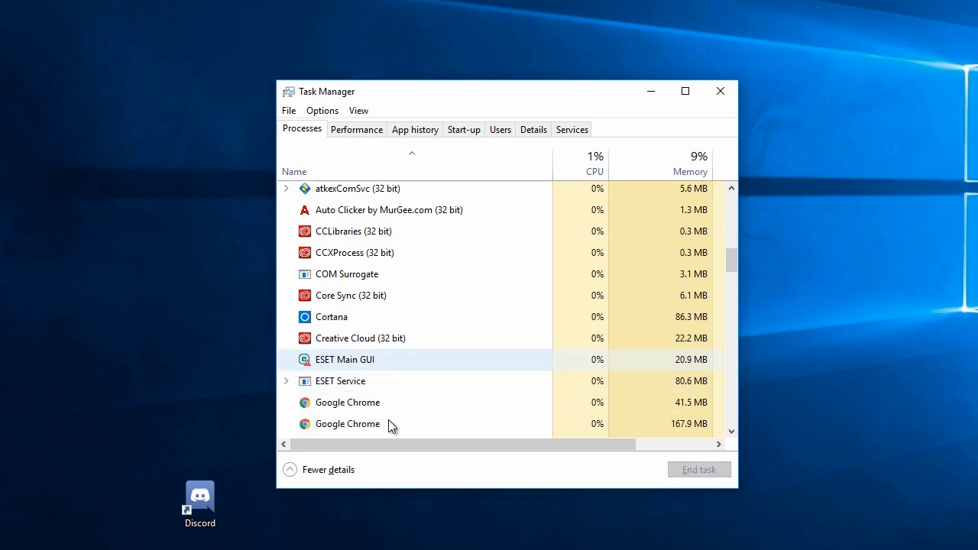
scroll("down", 3)
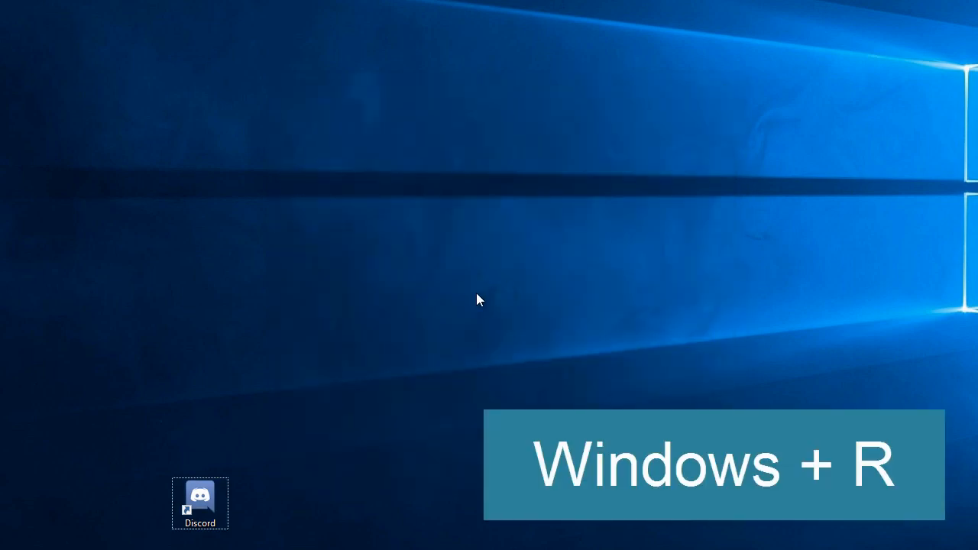
Step: Open %appdata% through Run and select the discord folder for deletion
key("Win+R")
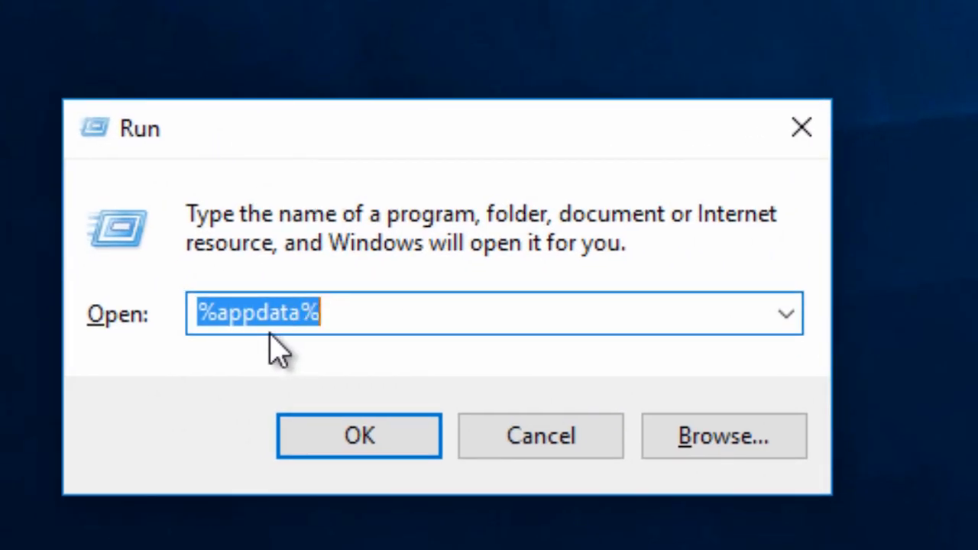
left_click(222, 312)
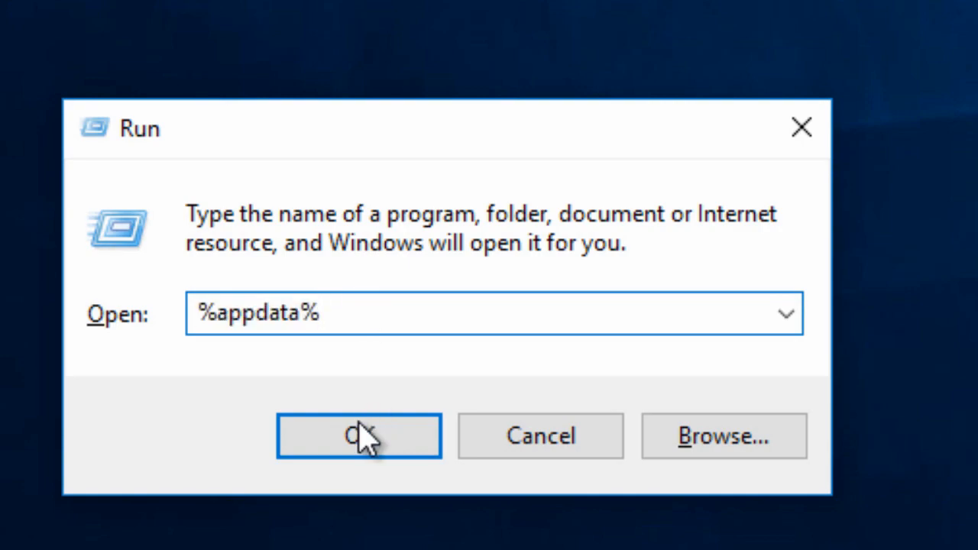
left_click(358, 437)
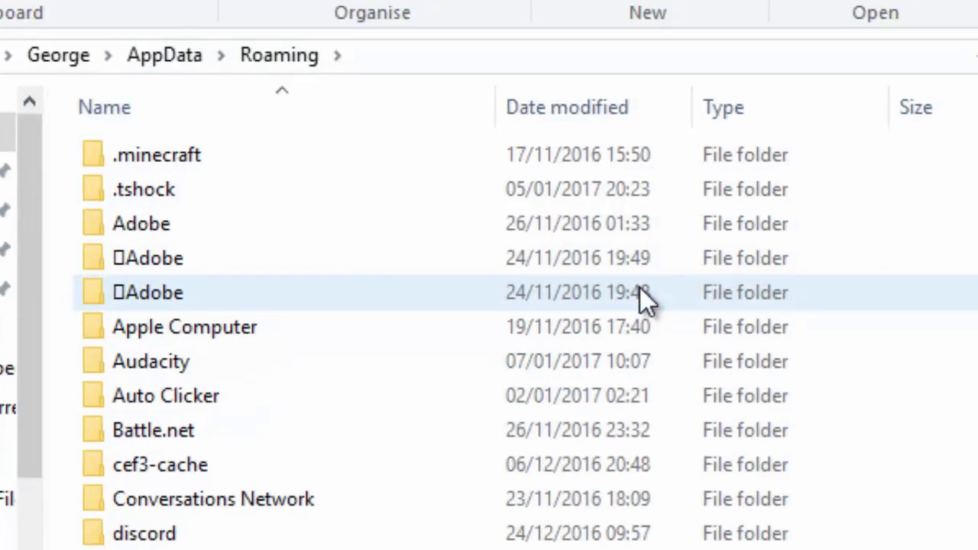
left_click(144, 533)
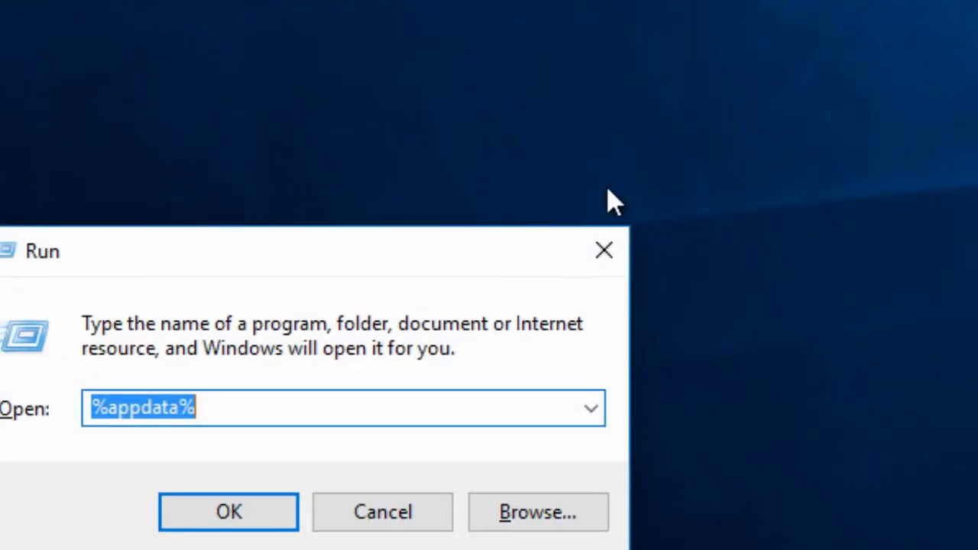
Step: Submit %localappdata% in the Run dialog to open the local AppData folder
left_click(122, 409)
type("local")
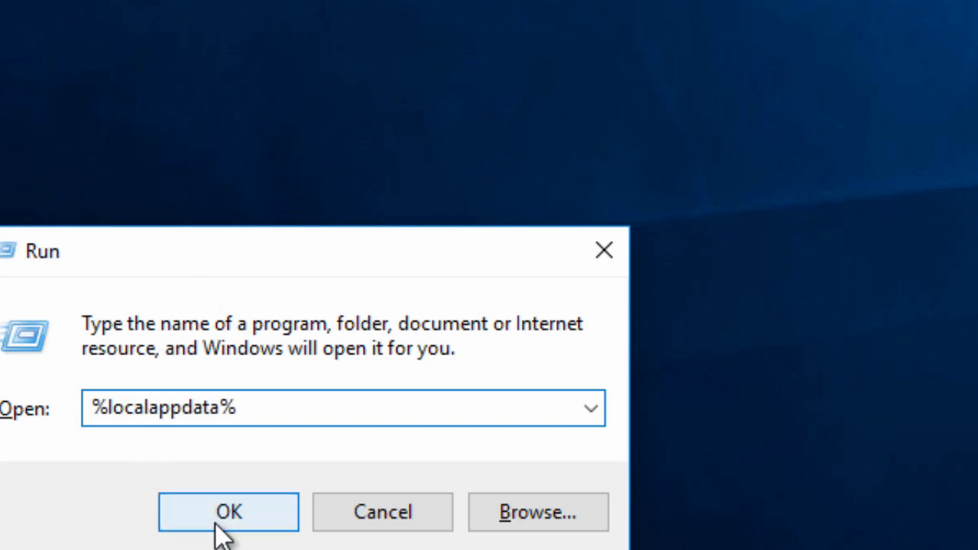
left_click(222, 508)
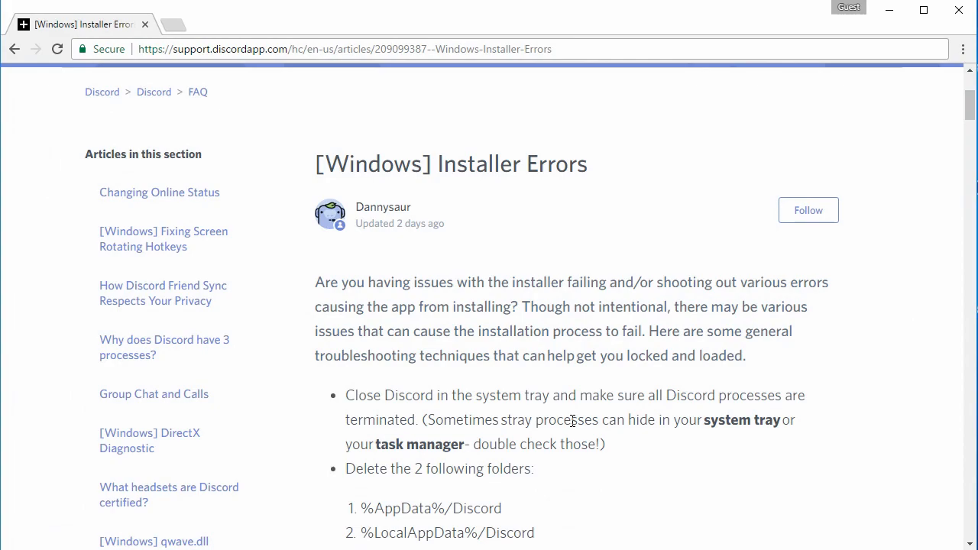
Step: Download DiscordSetup (1).exe from the article's discordapp.com/api/download reinstall link
scroll("down", 3)
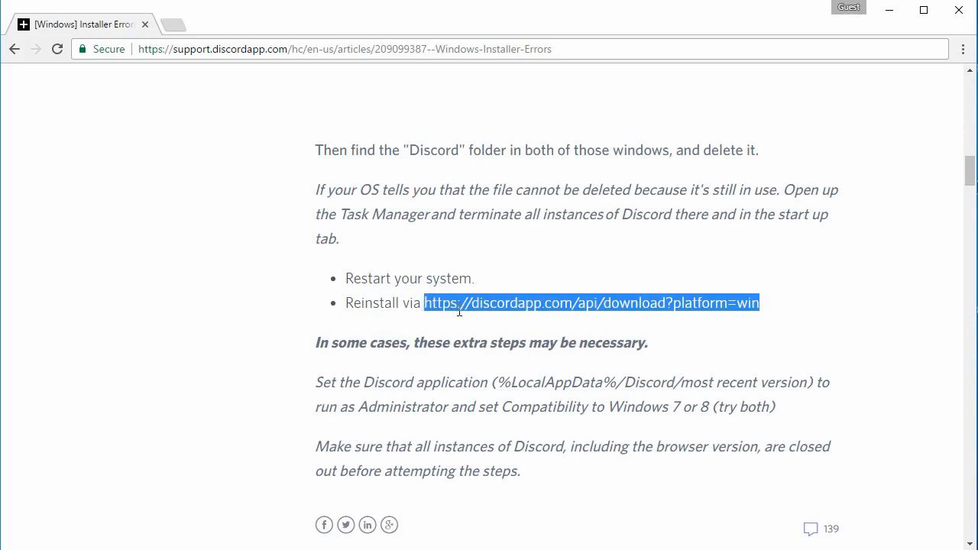
left_click(591, 302)
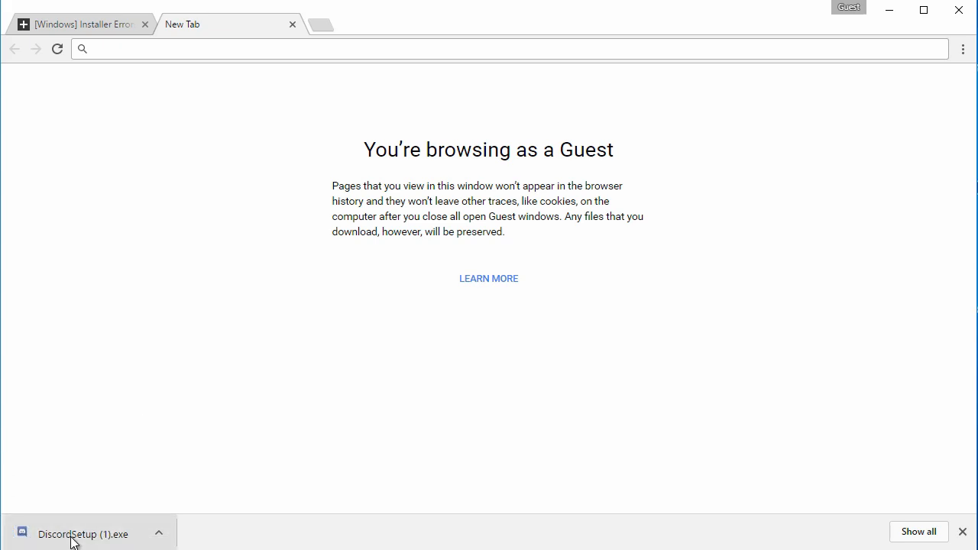
Step: Launch DiscordSetup (1).exe from the download bar and allow it to run
left_click(77, 533)
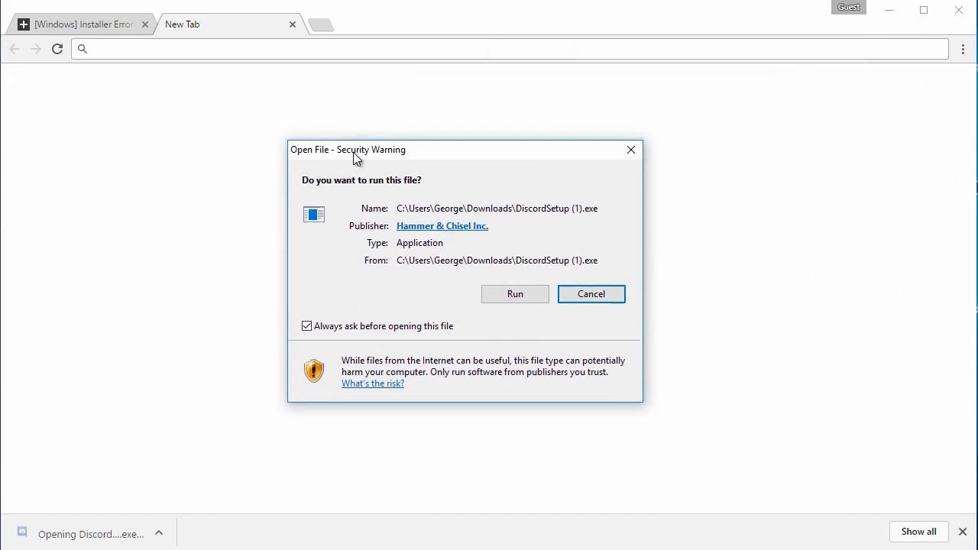
left_click(515, 294)
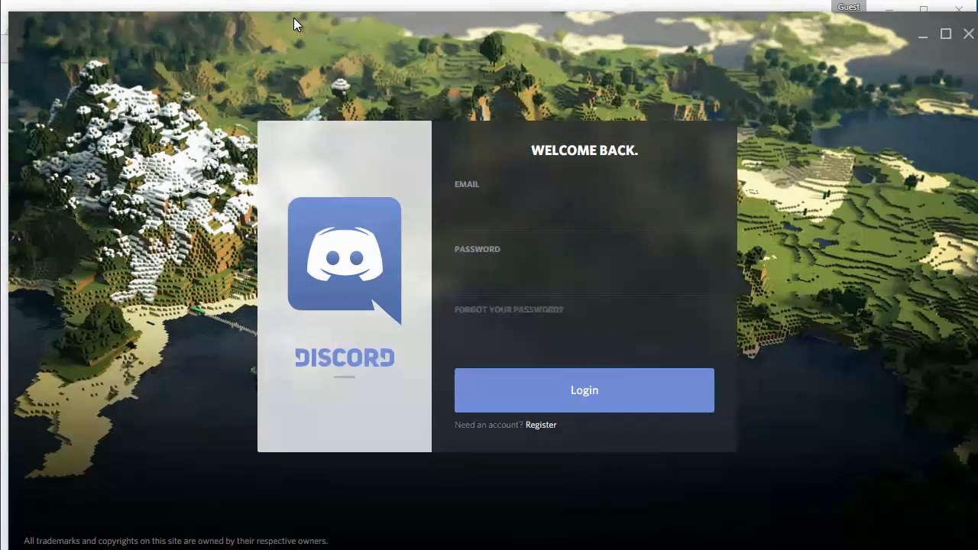
mouse_move(960, 61)
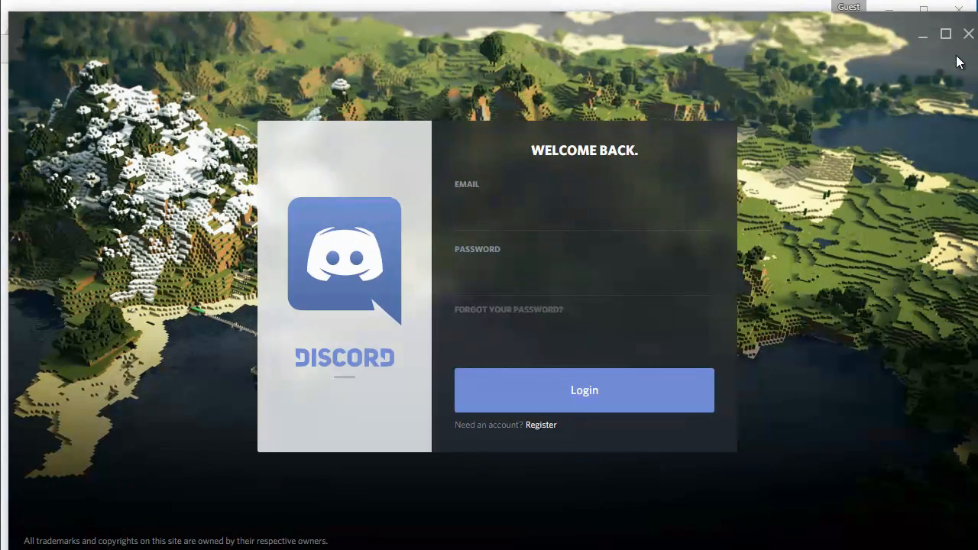